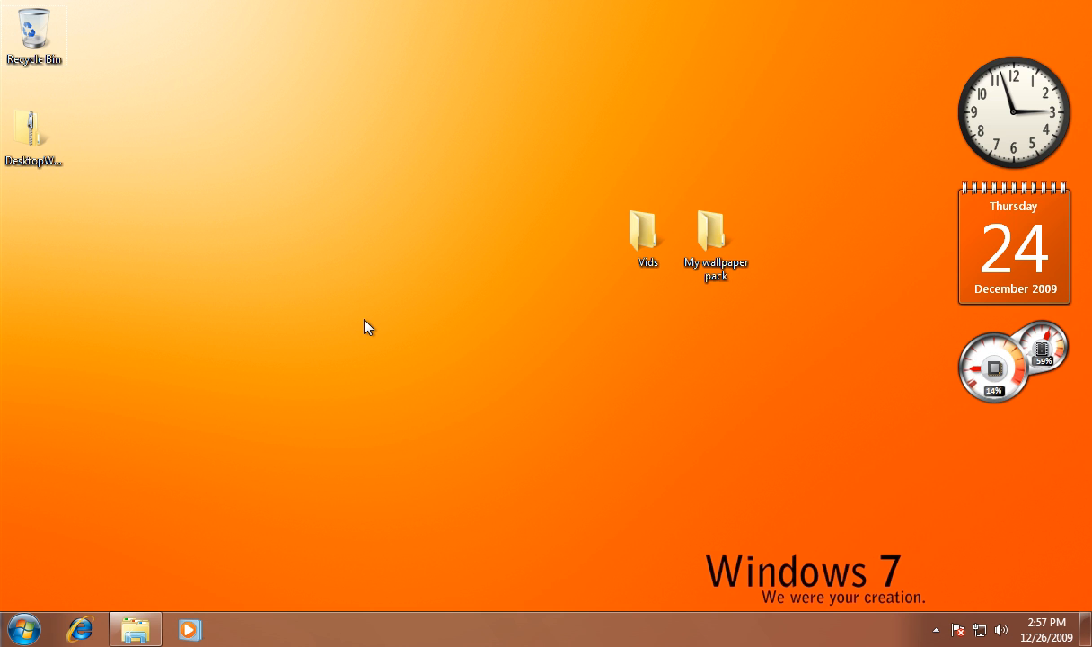
Step: From the desktop's Personalize menu, open Desktop Background showing the Stretch-positioned orange wallpaper
{"action": "right_click", "coordinate": [367, 326]}
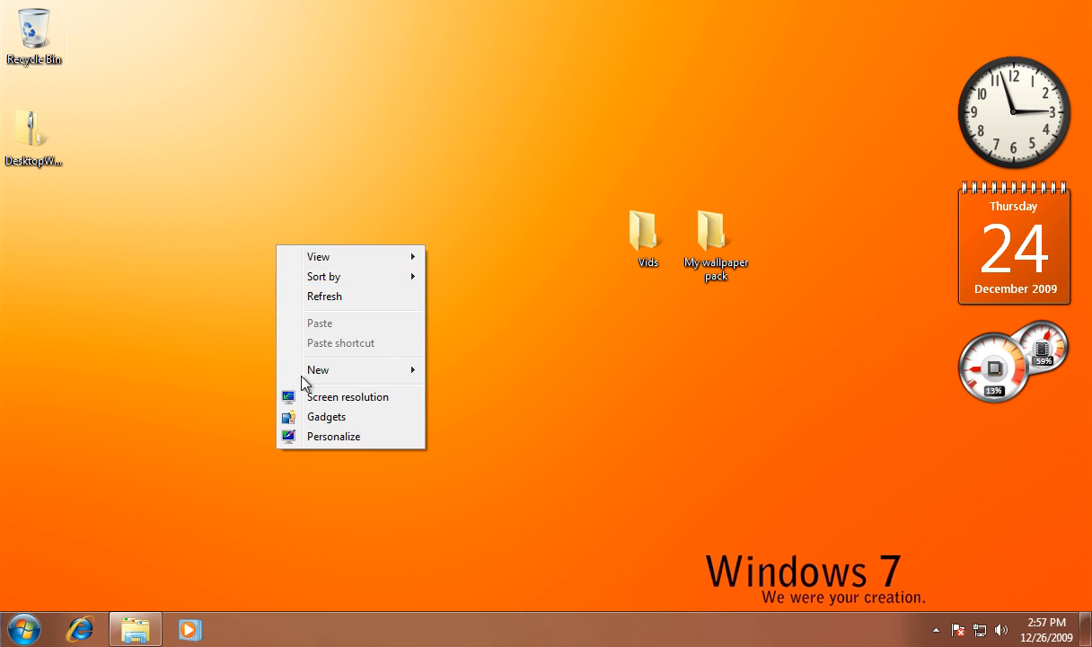
{"action": "left_click", "coordinate": [303, 437]}
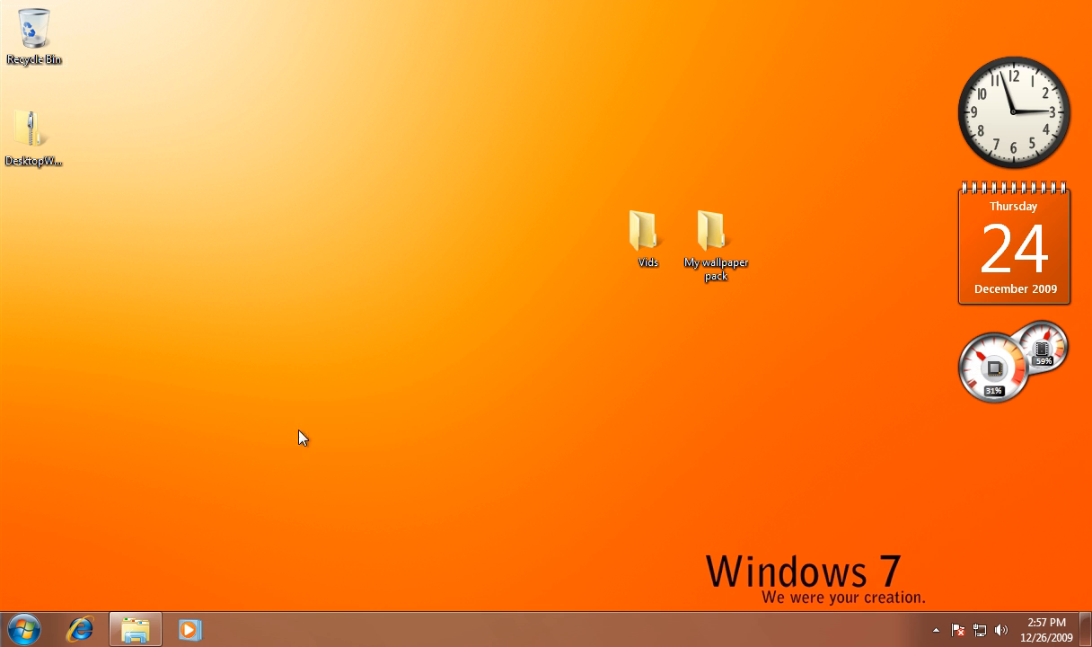
{"action": "left_click", "coordinate": [135, 628]}
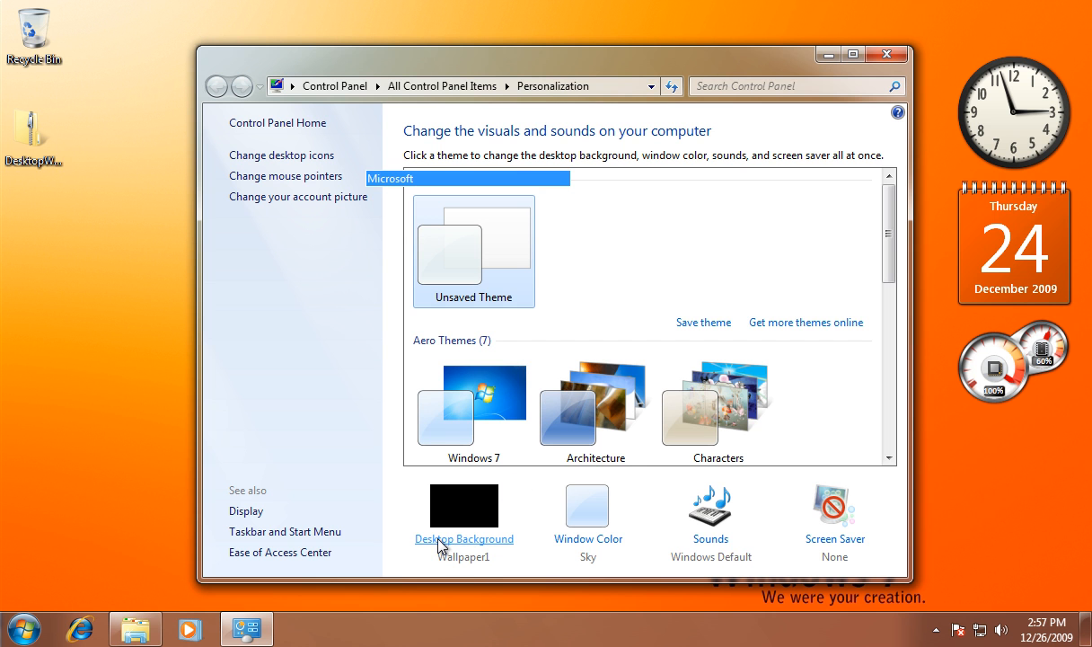
{"action": "left_click", "coordinate": [463, 538]}
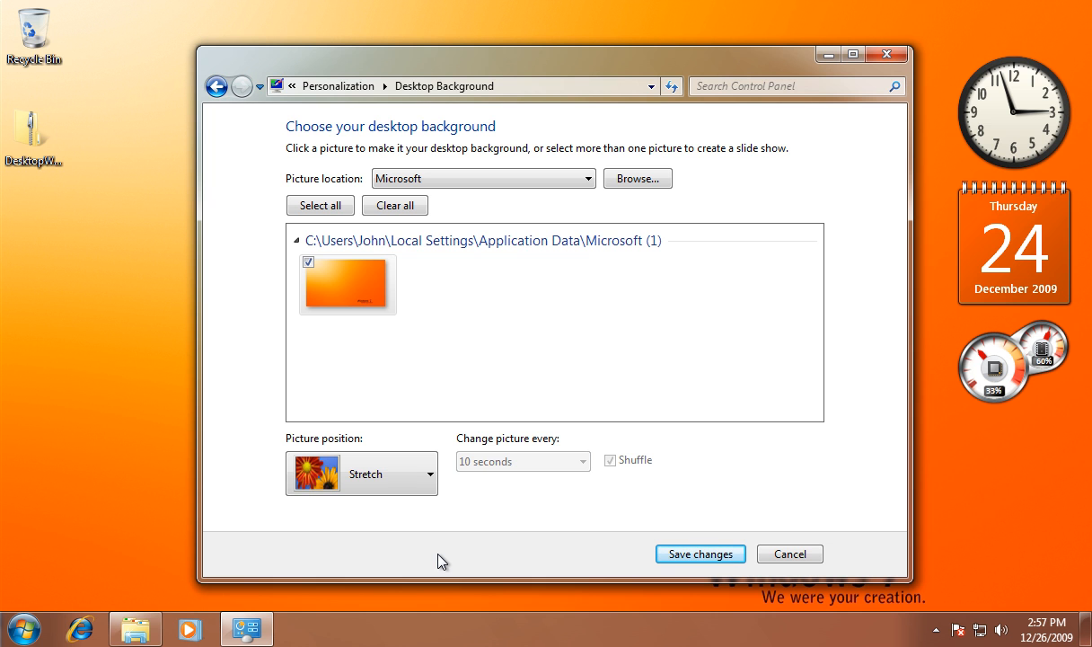
{"action": "mouse_move", "coordinate": [530, 465]}
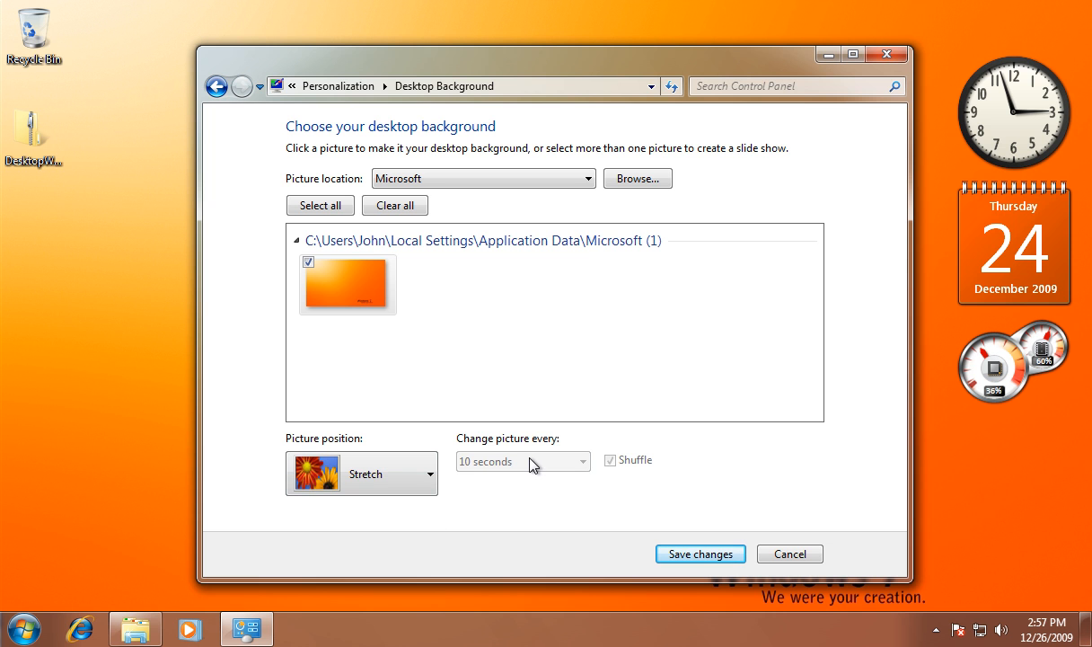
{"action": "mouse_move", "coordinate": [460, 482]}
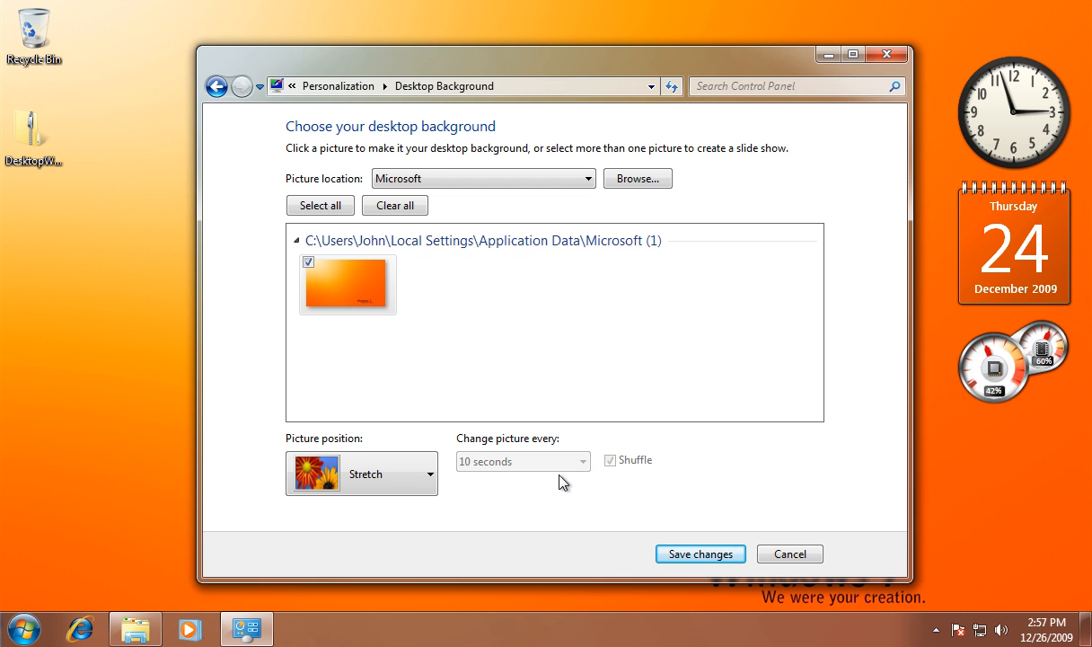
{"action": "mouse_move", "coordinate": [884, 194]}
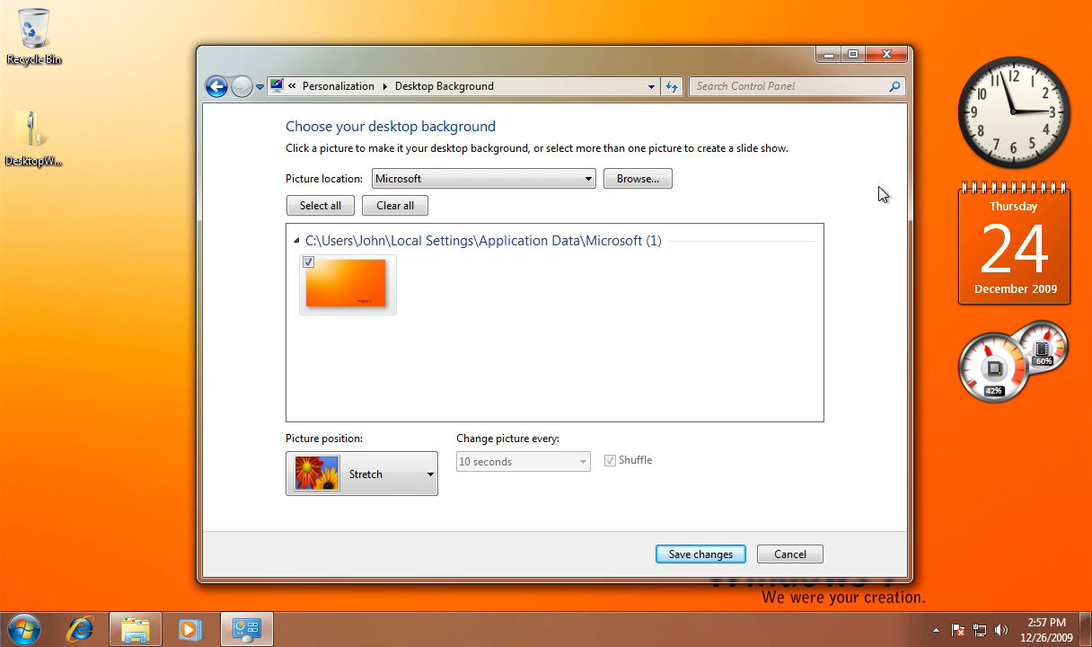
Step: Close Control Panel and extract the DesktopWallpaper zip into a new desktop folder
{"action": "left_click", "coordinate": [700, 554]}
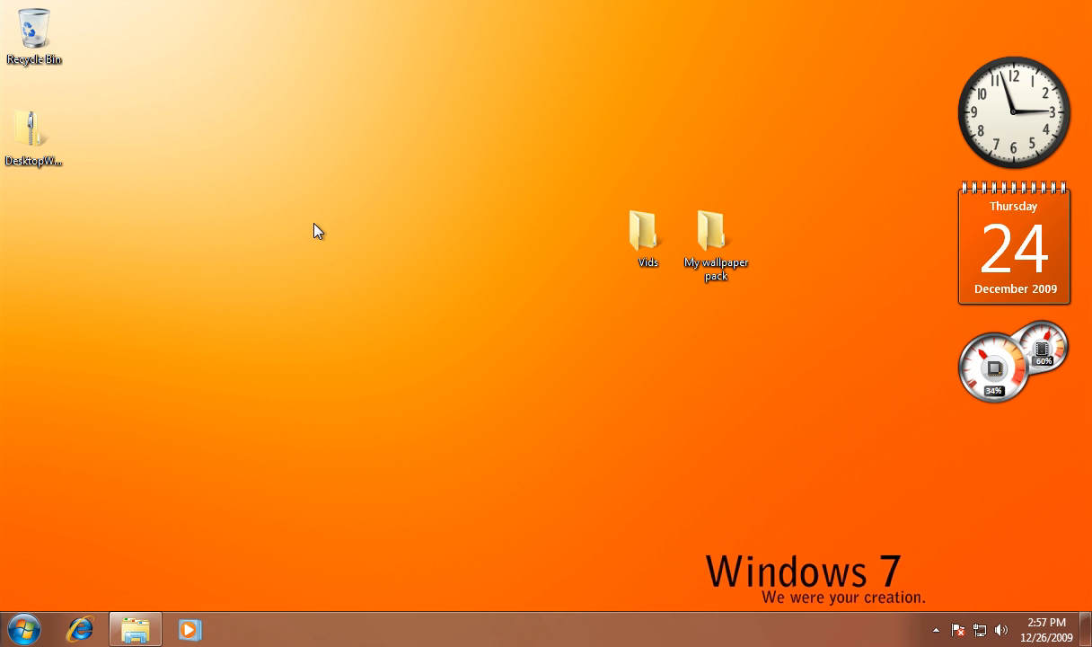
{"action": "left_click", "coordinate": [34, 135]}
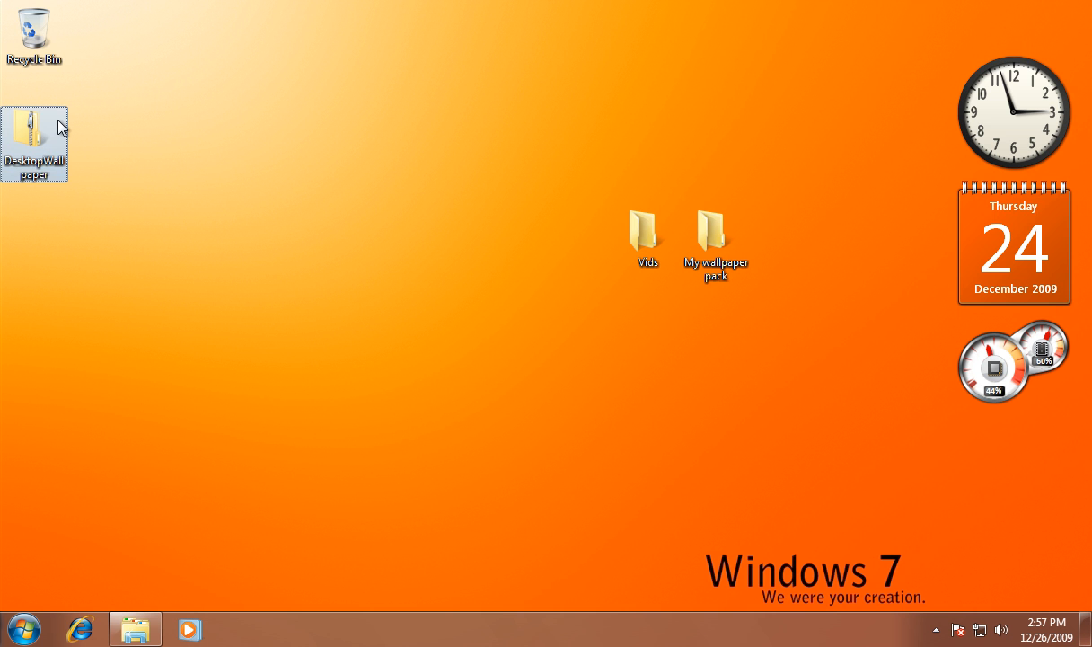
{"action": "right_click", "coordinate": [34, 144]}
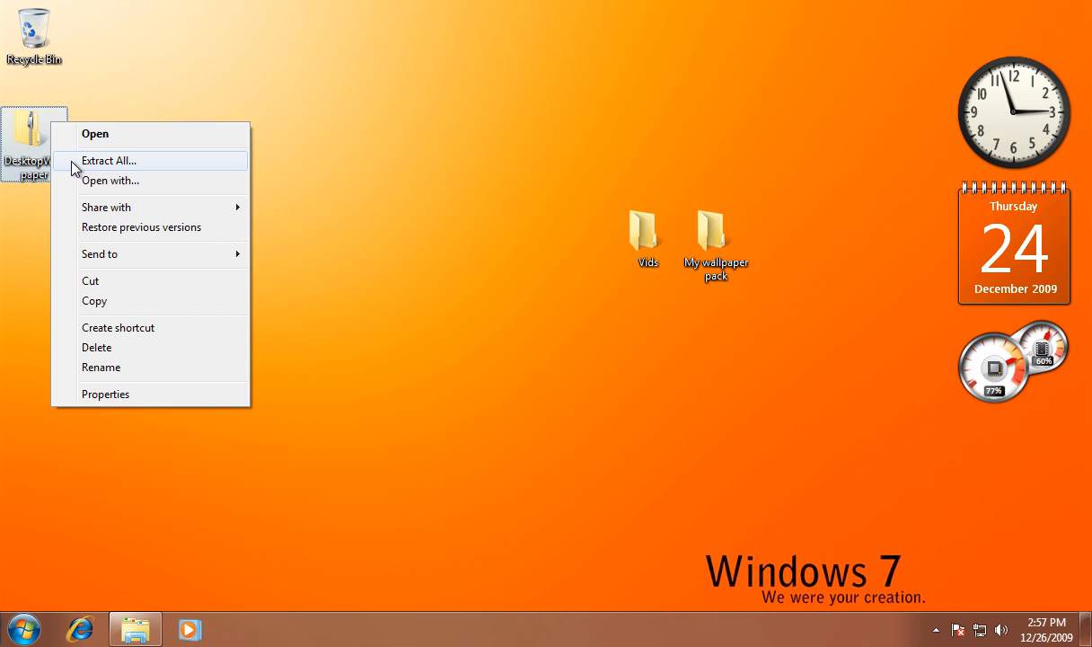
{"action": "left_click", "coordinate": [109, 160]}
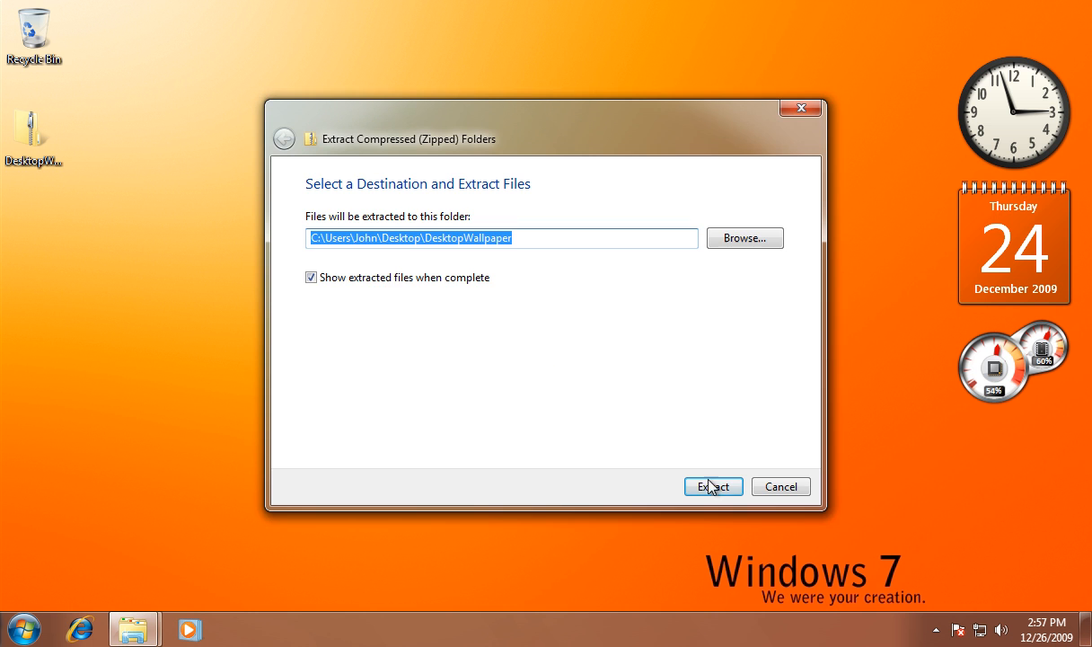
{"action": "mouse_move", "coordinate": [713, 494]}
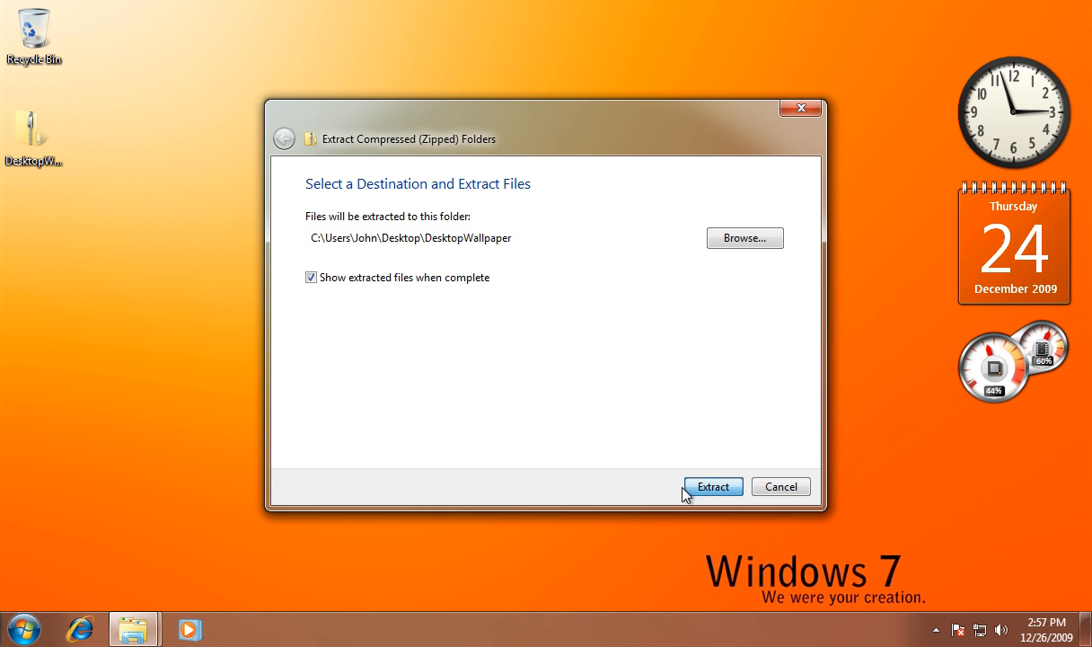
{"action": "left_click", "coordinate": [713, 486]}
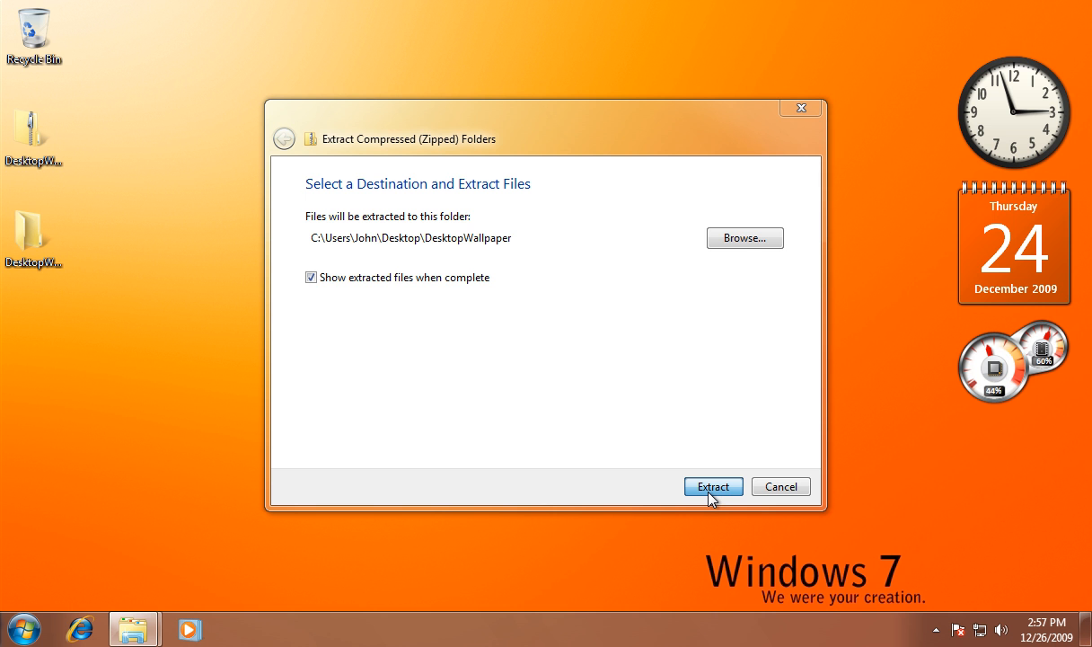
{"action": "left_click", "coordinate": [712, 486]}
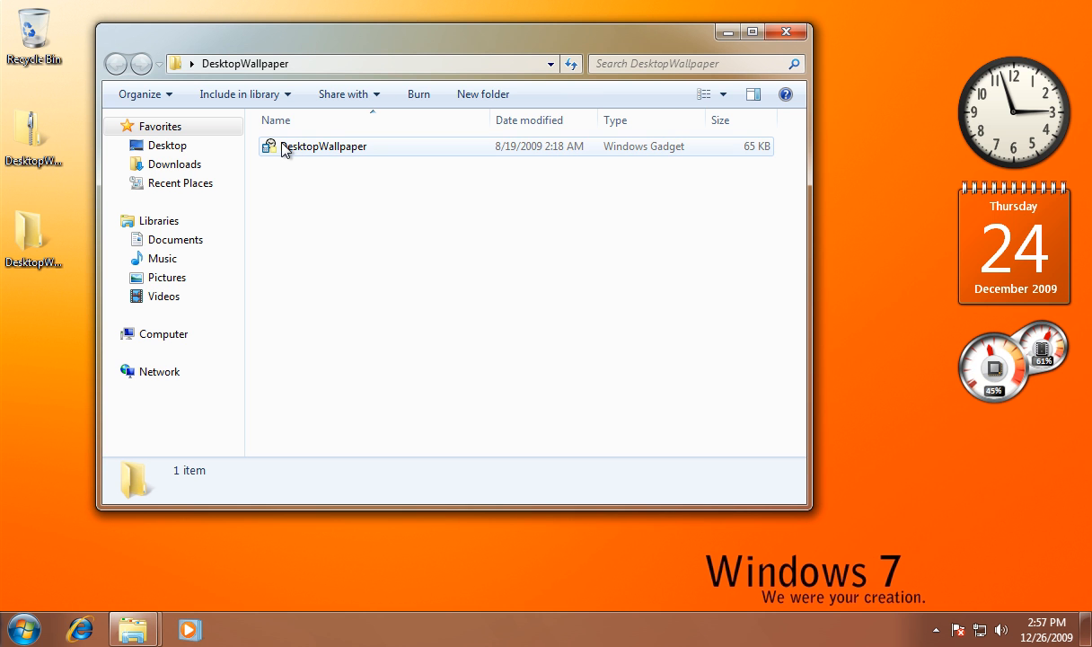
Step: Install the DesktopWallpaper gadget, replacing the old version with 1.2.1.0, then close its folder
{"action": "right_click", "coordinate": [323, 146]}
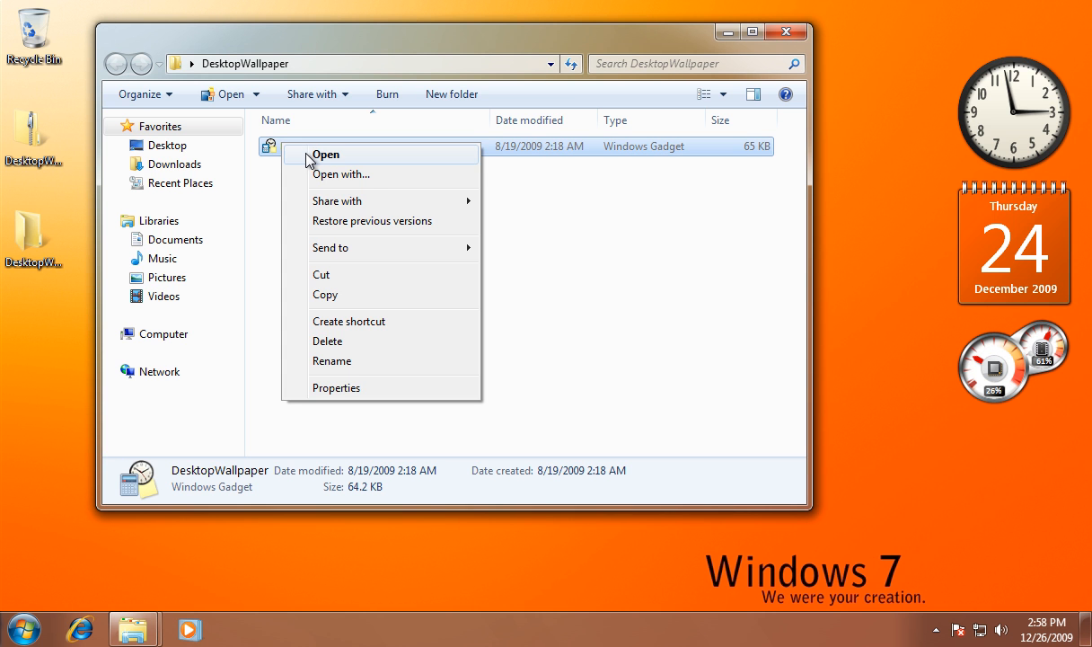
{"action": "left_click", "coordinate": [325, 154]}
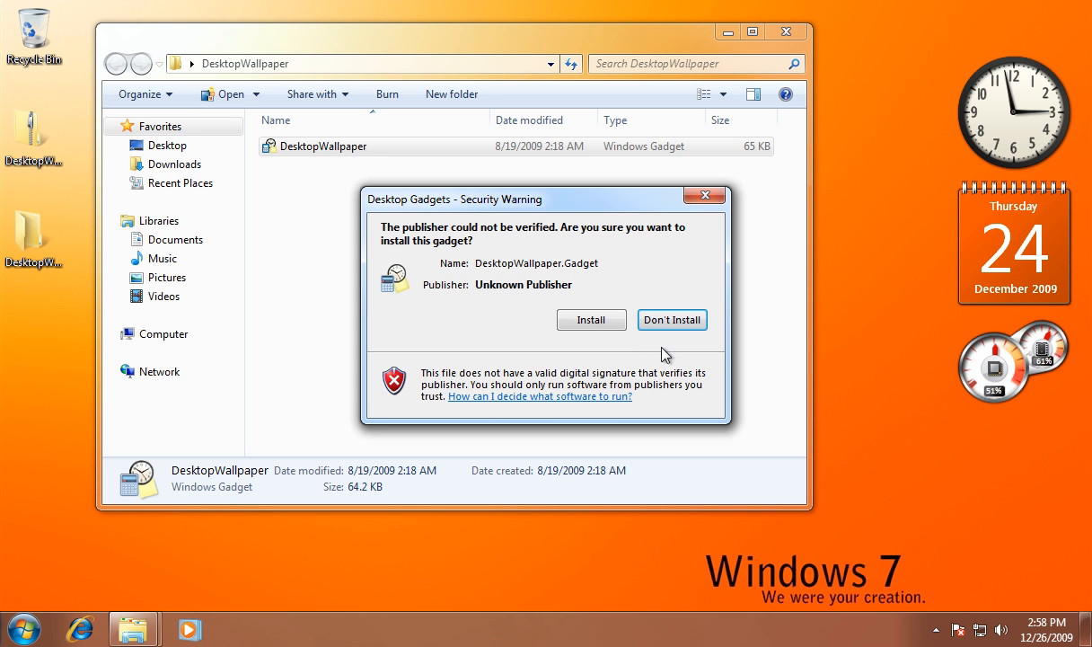
{"action": "left_click", "coordinate": [591, 319]}
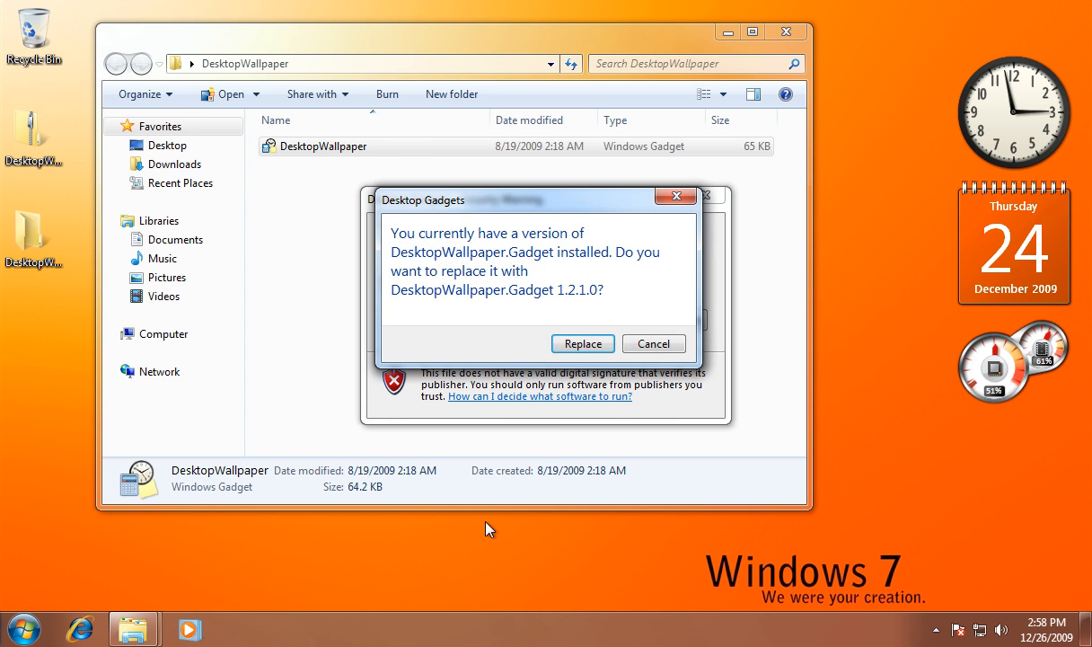
{"action": "left_click", "coordinate": [582, 343]}
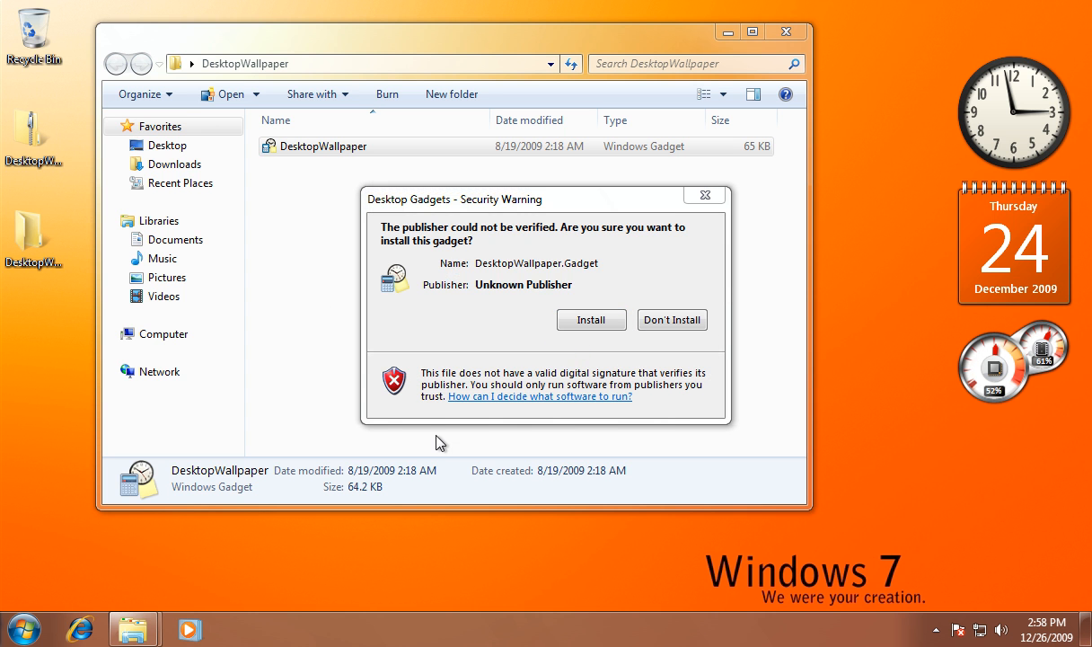
{"action": "left_click", "coordinate": [591, 319]}
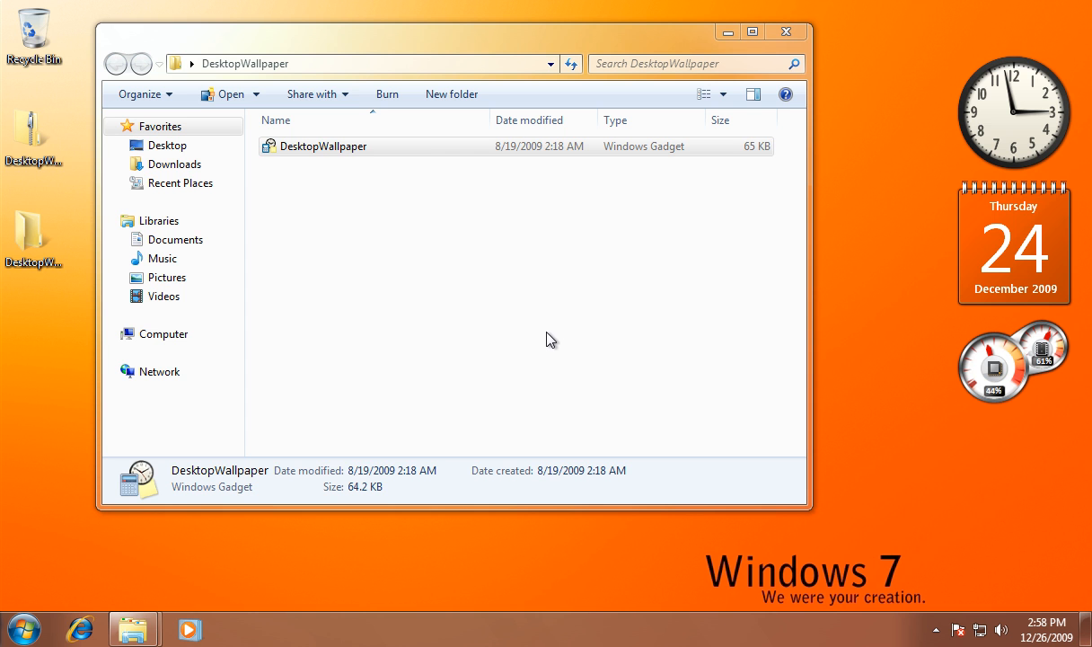
{"action": "mouse_move", "coordinate": [826, 346]}
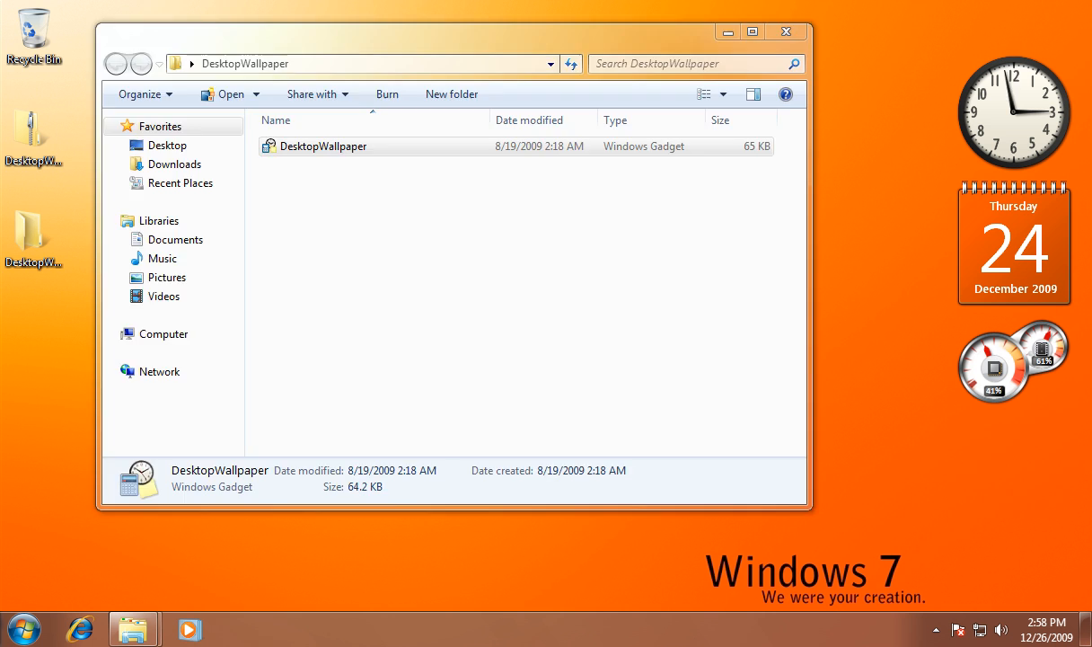
{"action": "left_click", "coordinate": [786, 32]}
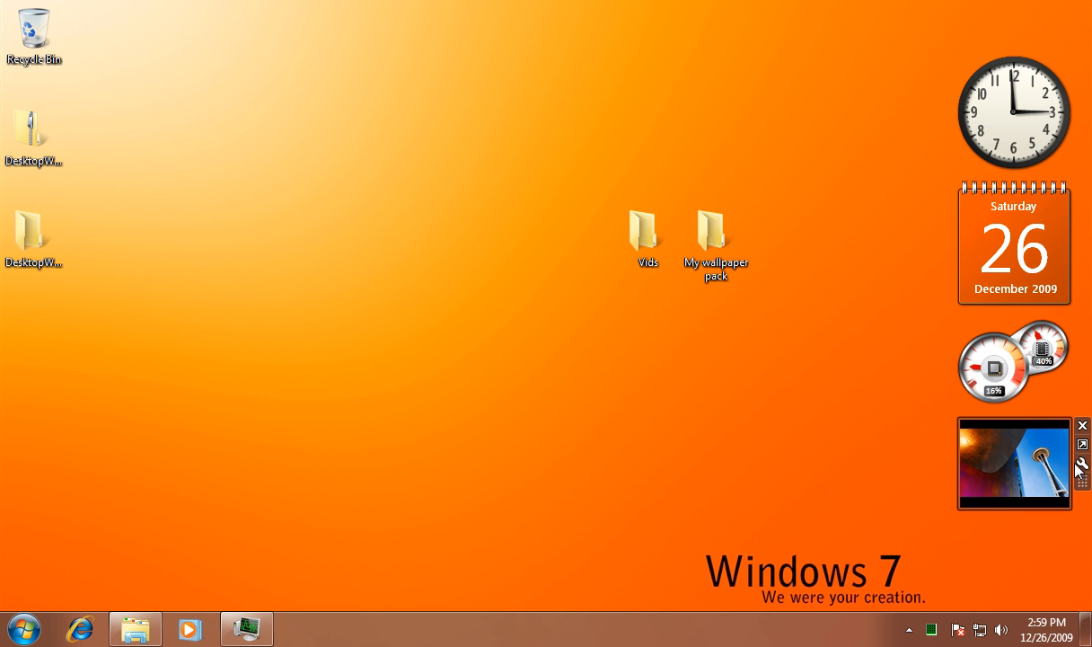
{"action": "mouse_move", "coordinate": [817, 460]}
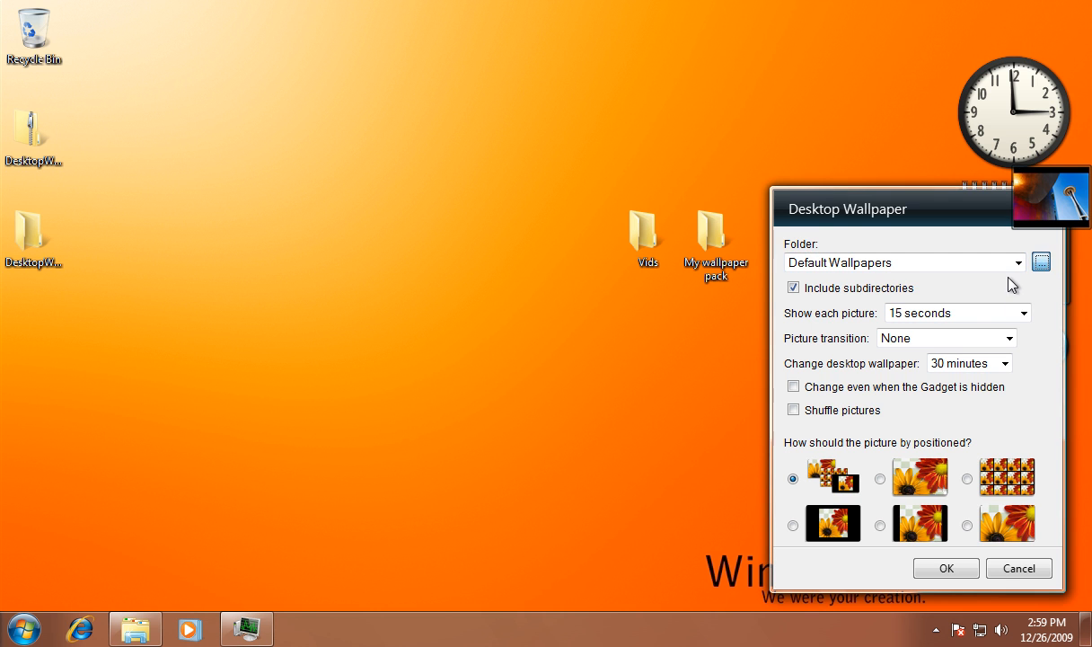
Step: Point the gadget's Folder setting to My wallpaper pack on the desktop
{"action": "left_click", "coordinate": [1040, 262]}
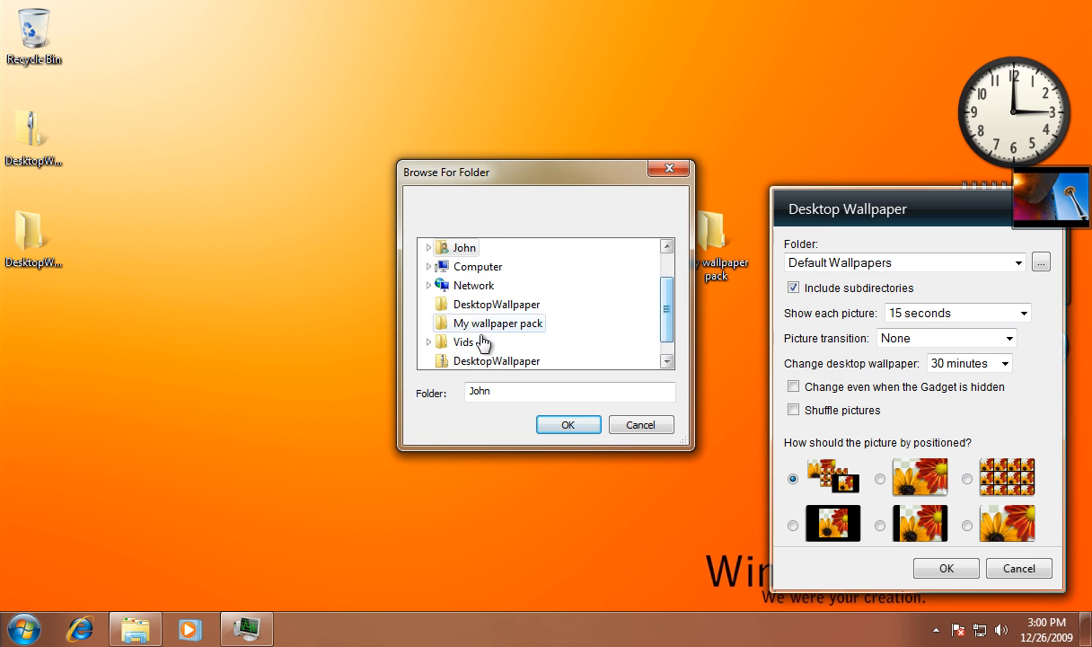
{"action": "left_click", "coordinate": [486, 322]}
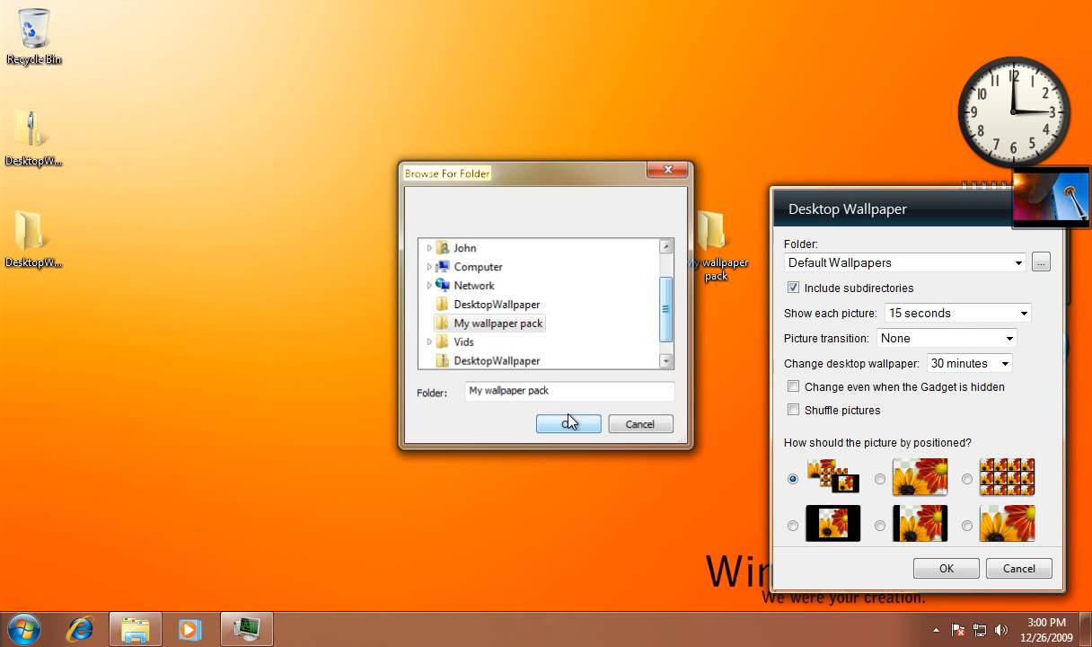
{"action": "left_click", "coordinate": [568, 423]}
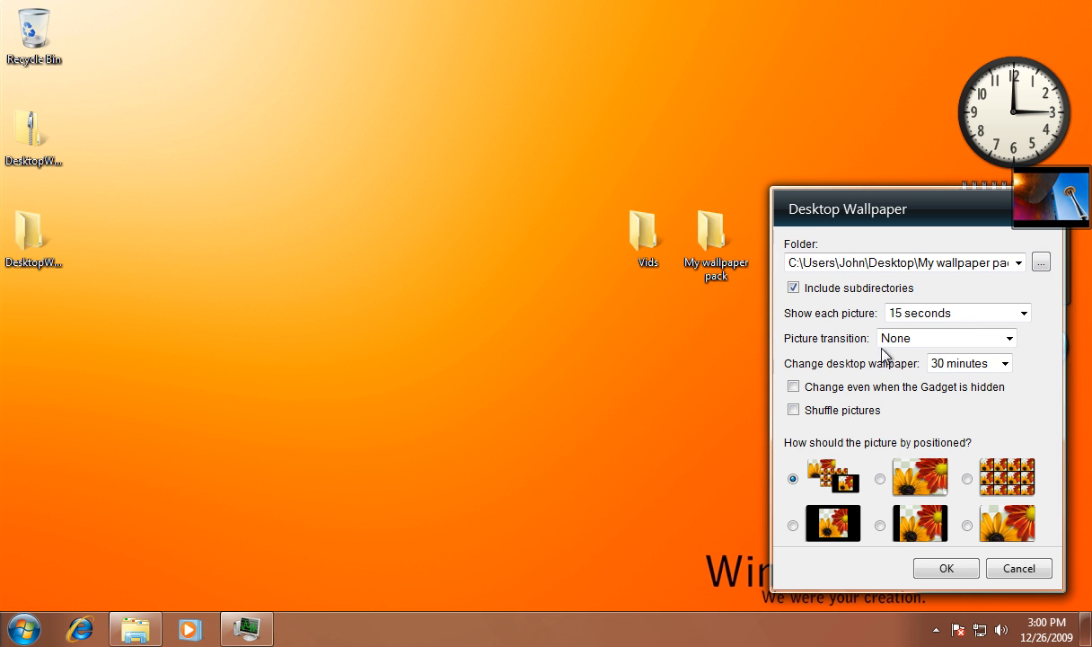
{"action": "mouse_move", "coordinate": [794, 366]}
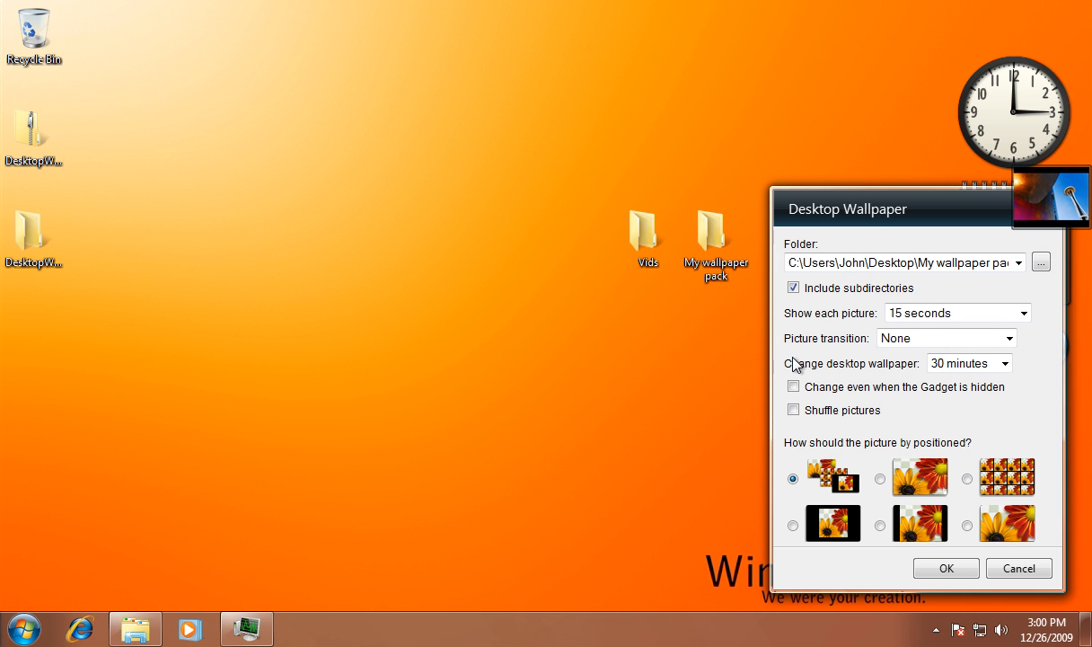
{"action": "mouse_move", "coordinate": [1020, 376]}
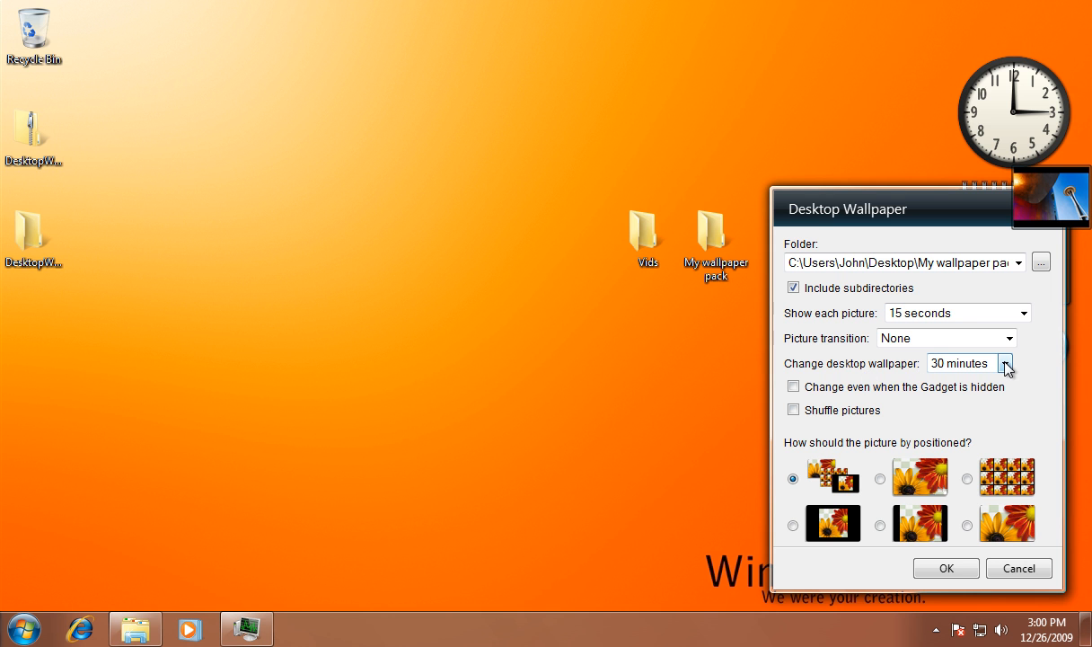
Step: Set a 1-second wallpaper change interval with Shuffle pictures on, and save the settings
{"action": "left_click", "coordinate": [1005, 363]}
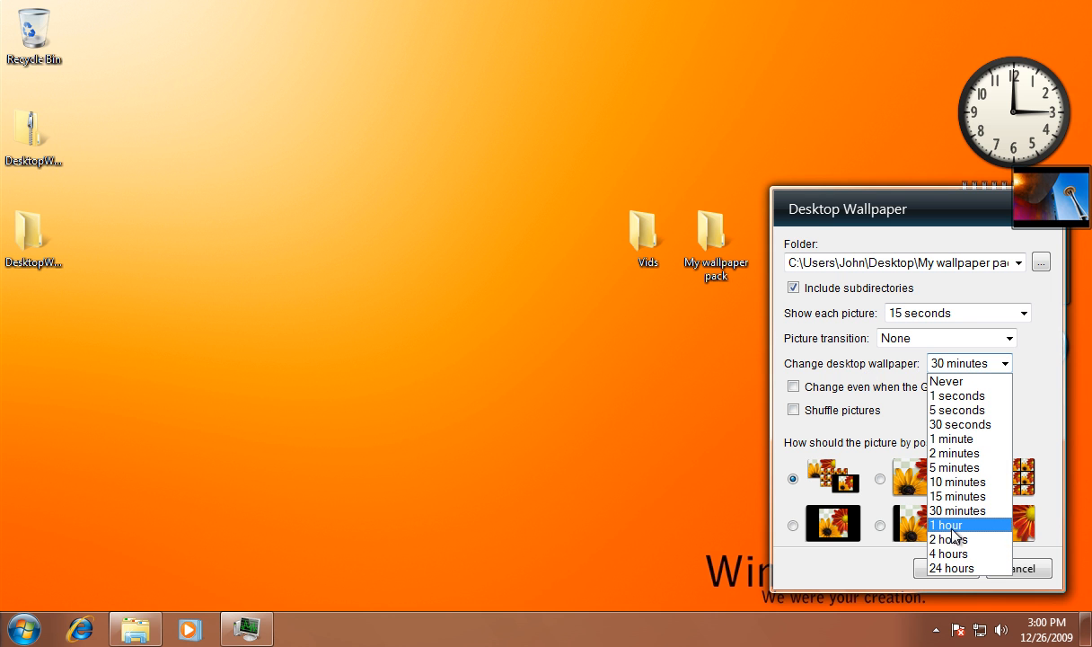
{"action": "mouse_move", "coordinate": [955, 453]}
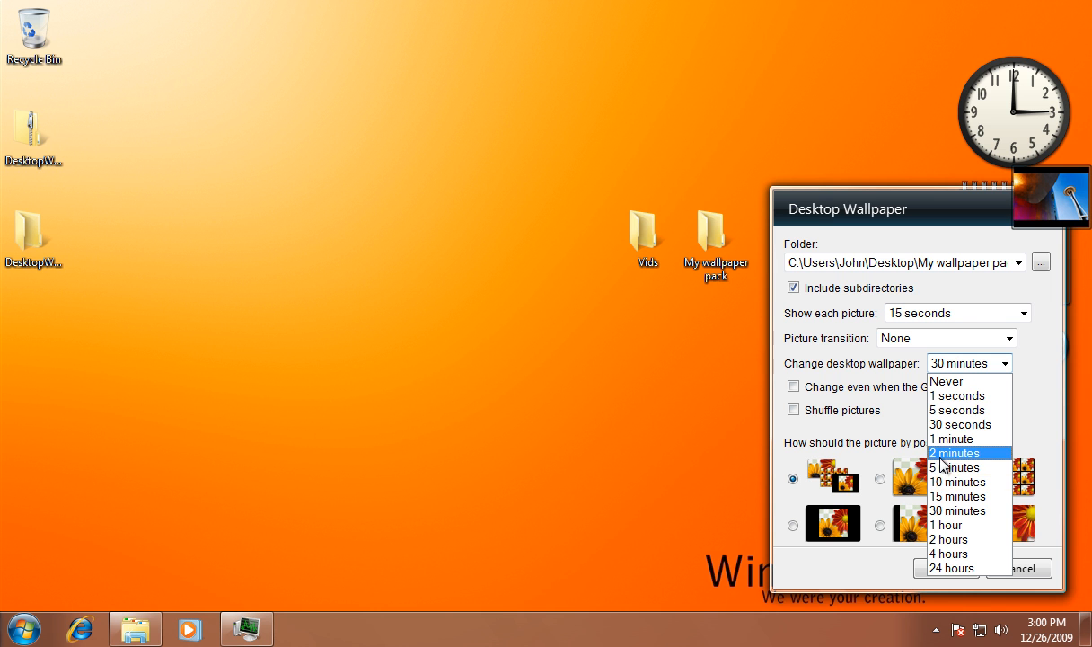
{"action": "mouse_move", "coordinate": [957, 410]}
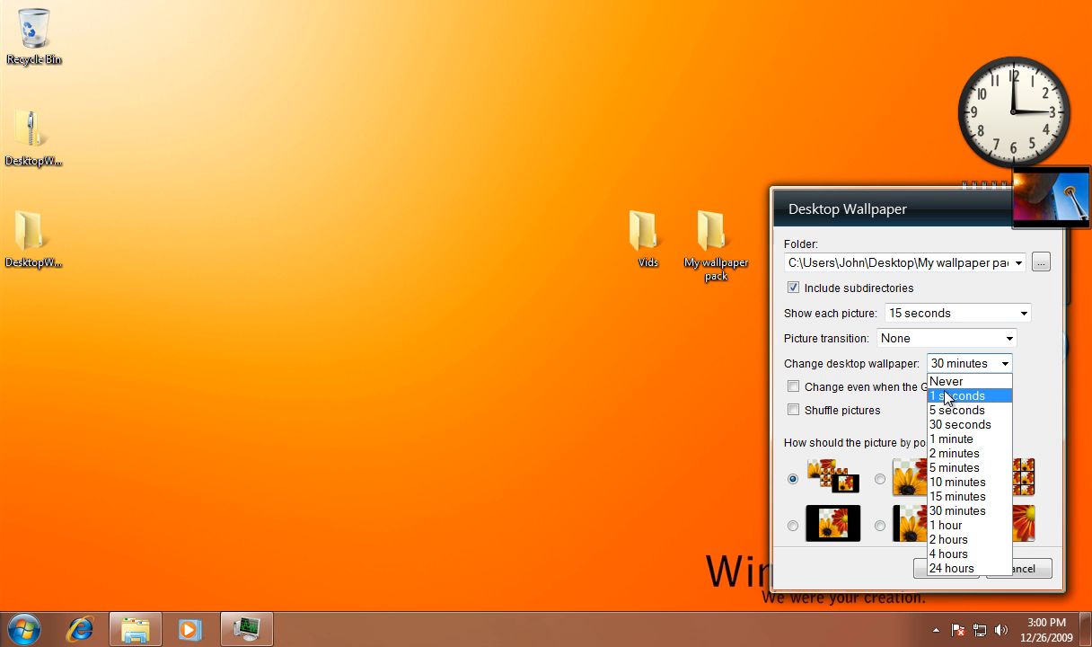
{"action": "left_click", "coordinate": [957, 395]}
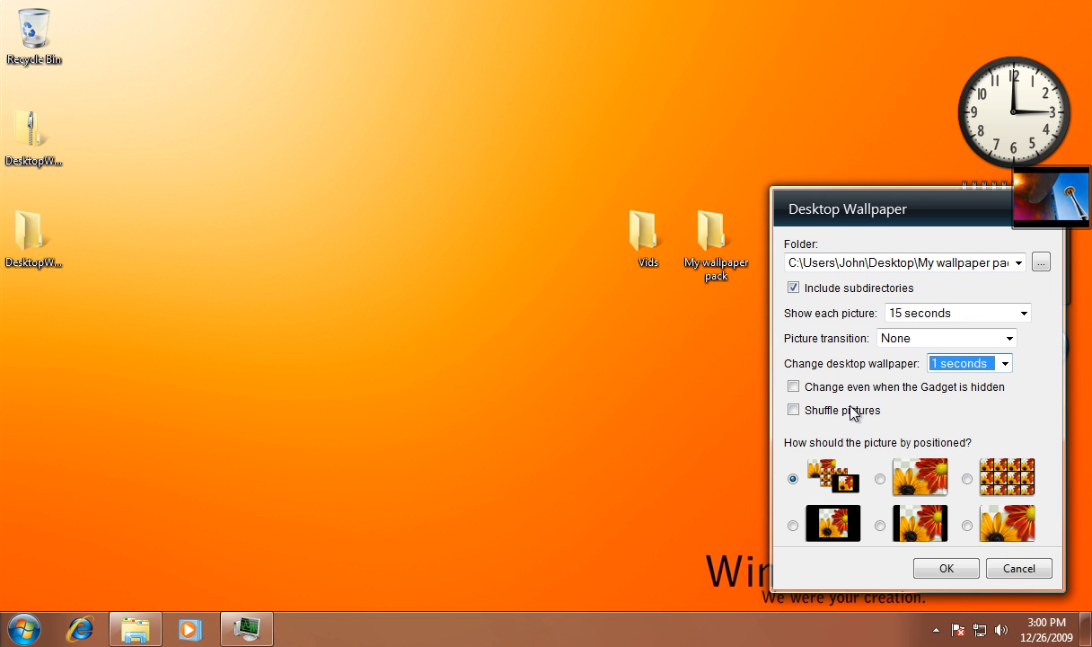
{"action": "left_click", "coordinate": [792, 410]}
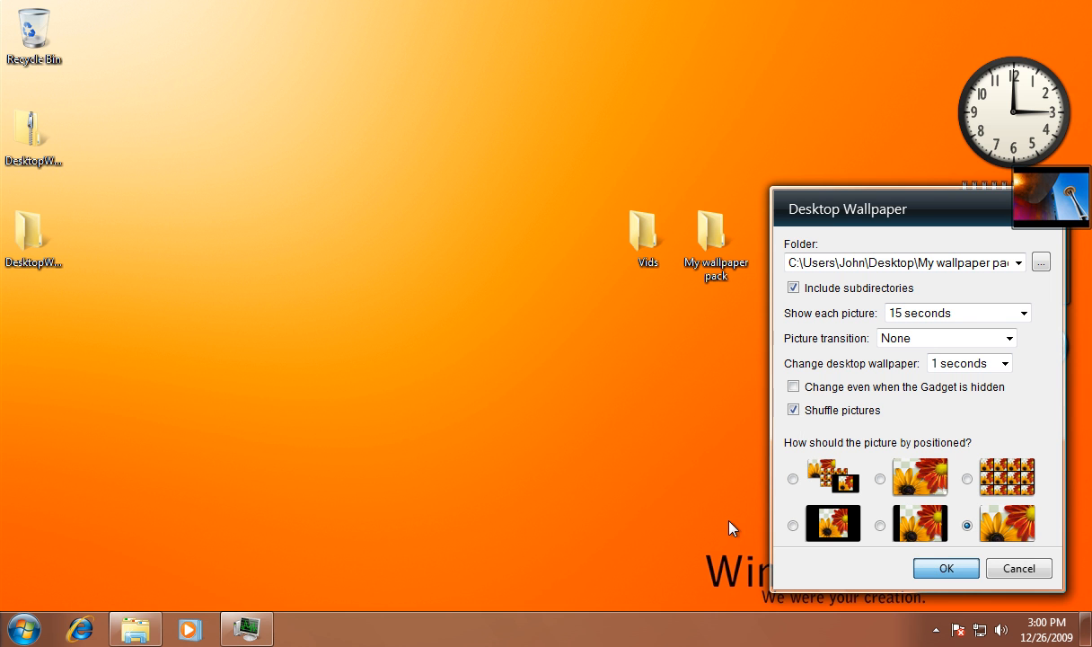
{"action": "left_click", "coordinate": [945, 568]}
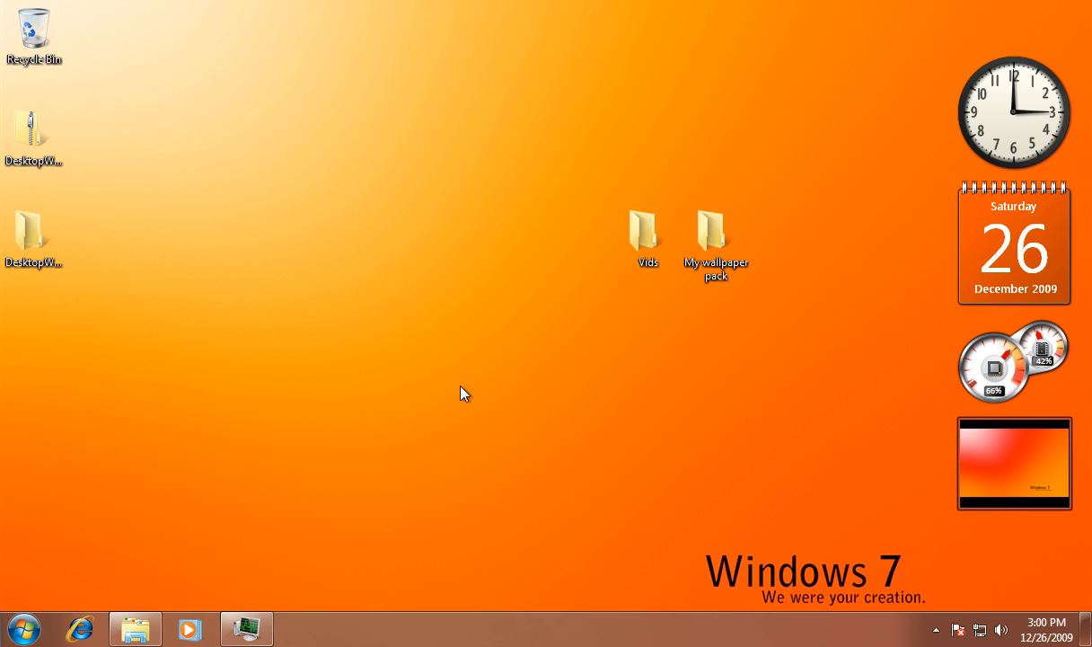